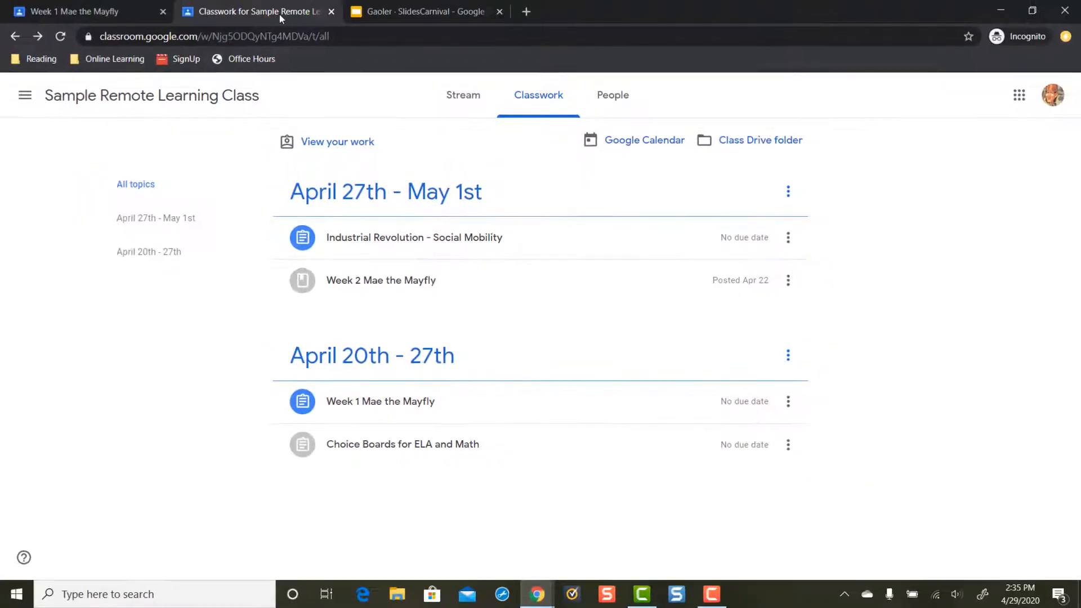
mouse_move(454, 547)
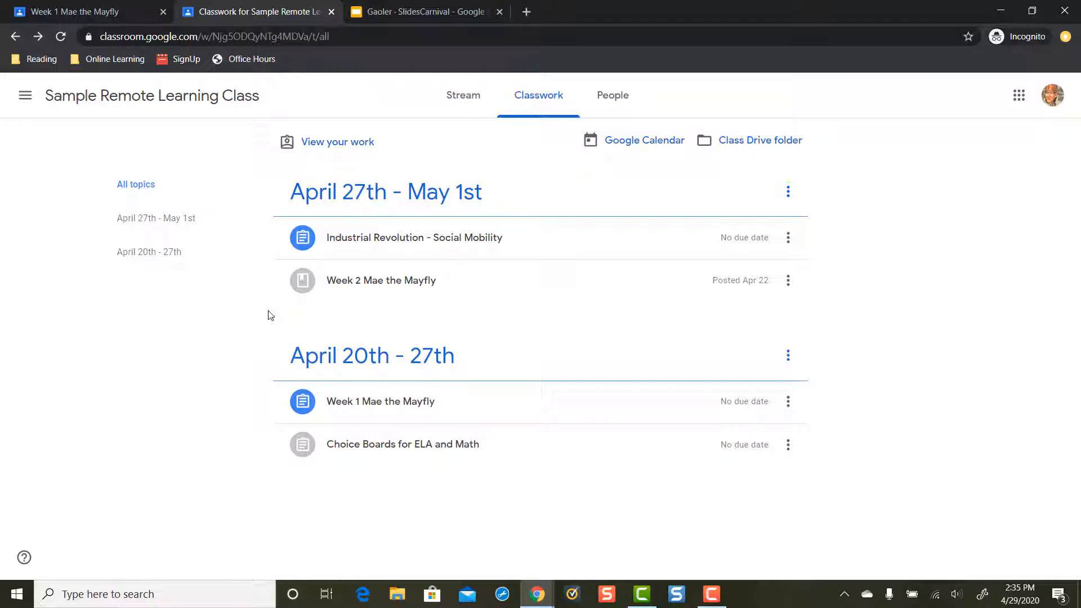
mouse_move(545, 246)
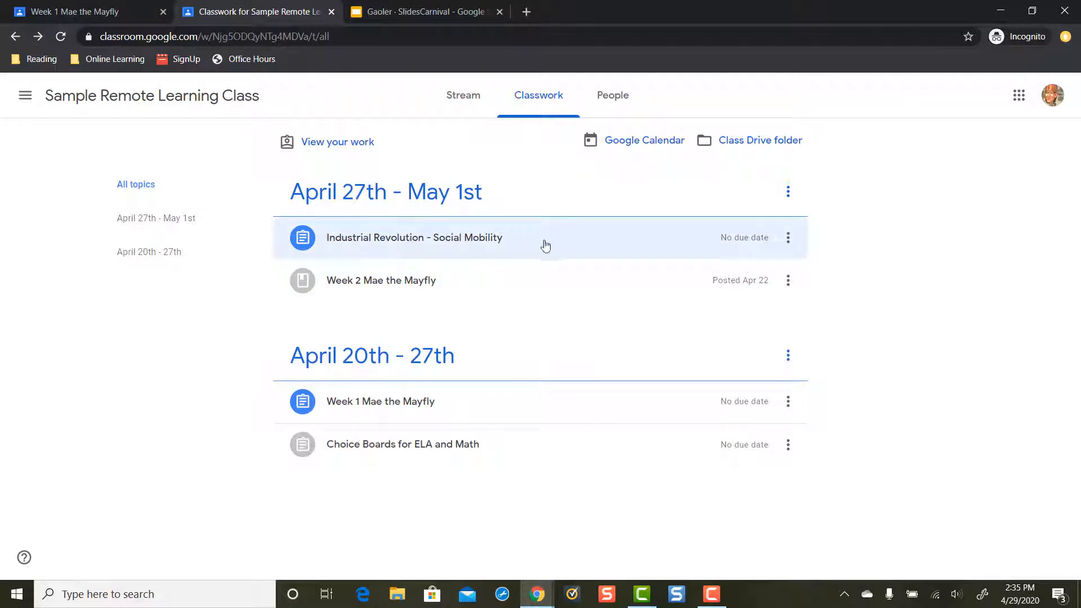
Expand the Industrial Revolution - Social Mobility card on the Classwork page.
click(414, 237)
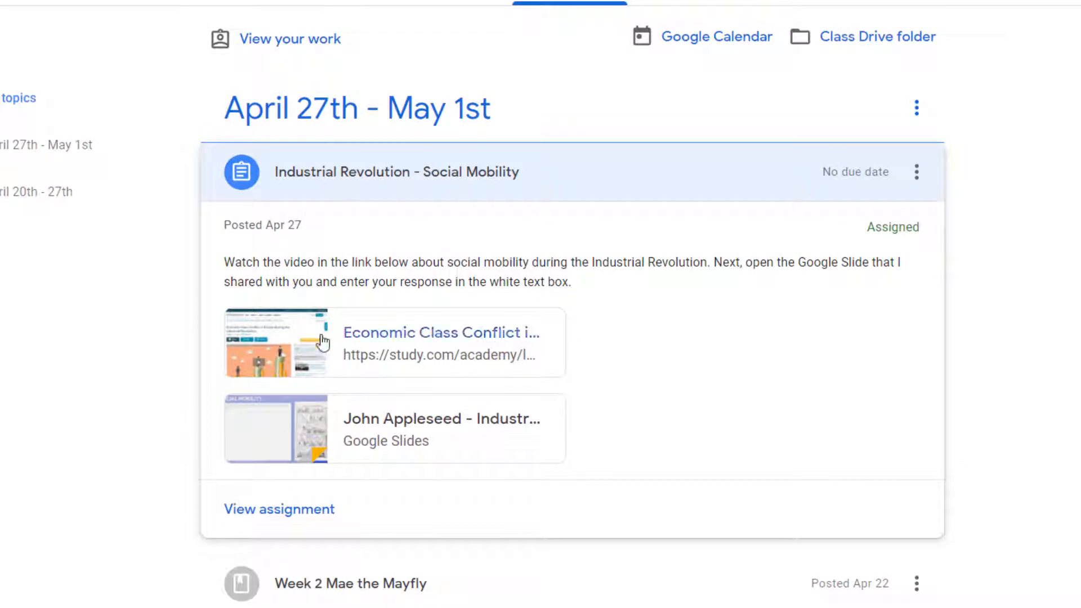
mouse_move(255, 516)
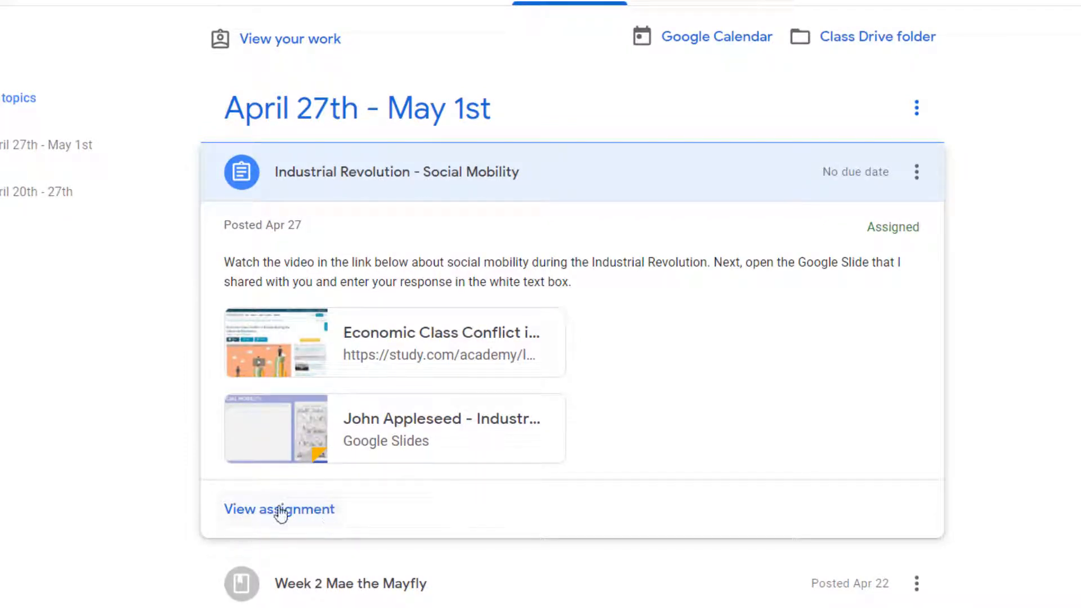
Open the Social Mobility assignment's detail page and review its instructions.
click(278, 509)
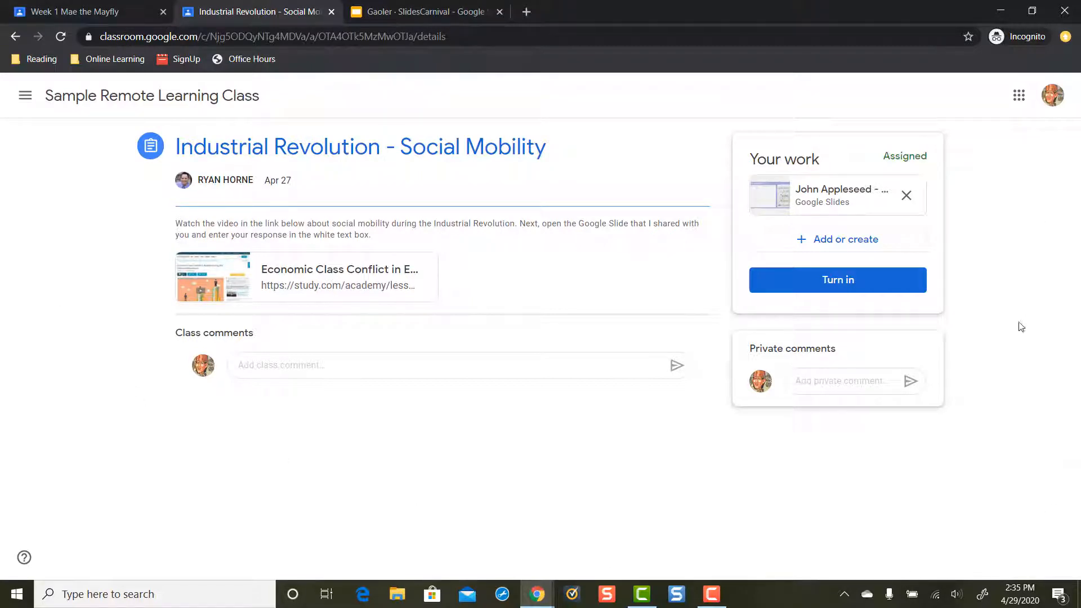
mouse_move(88, 282)
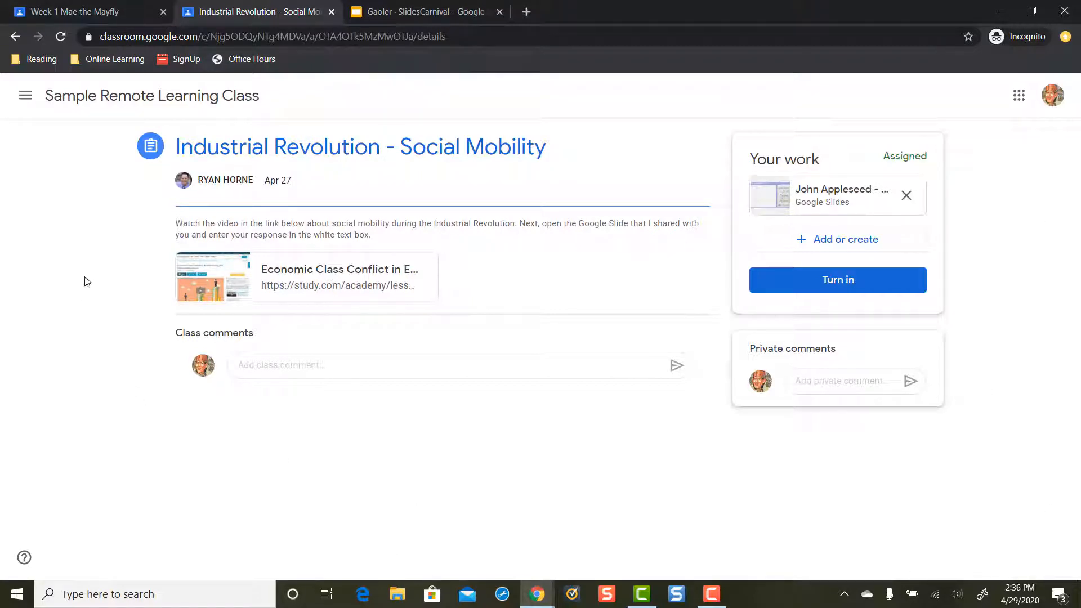
drag(175, 222, 240, 223)
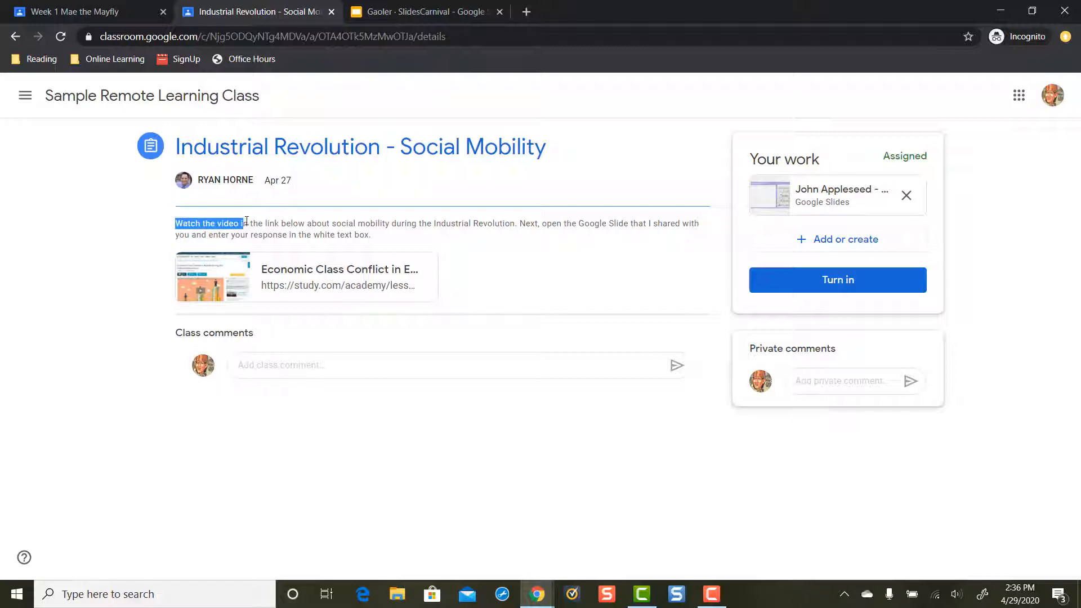
click(333, 246)
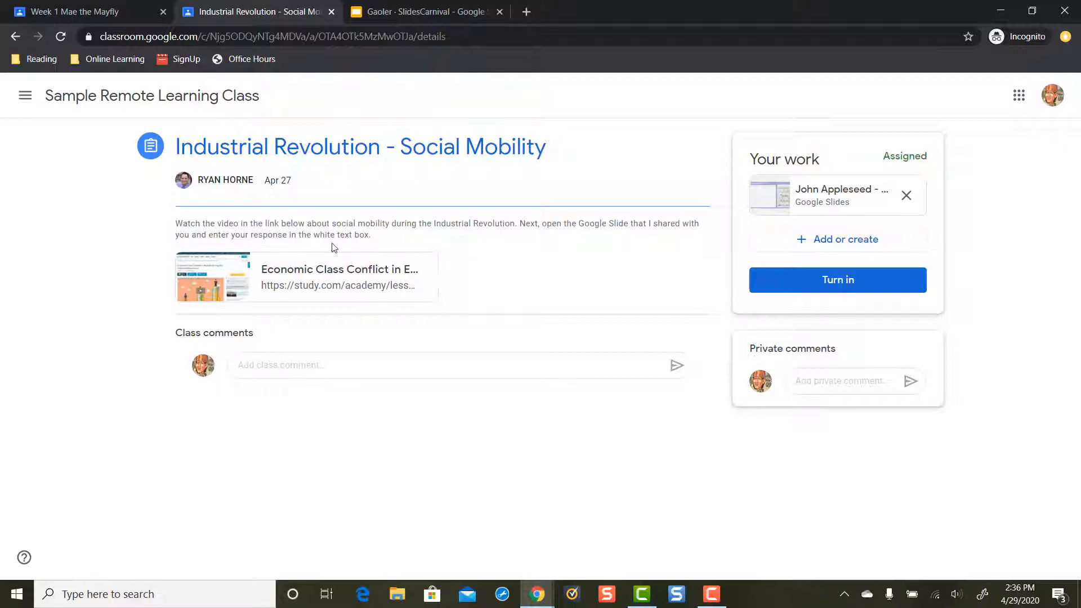
mouse_move(338, 269)
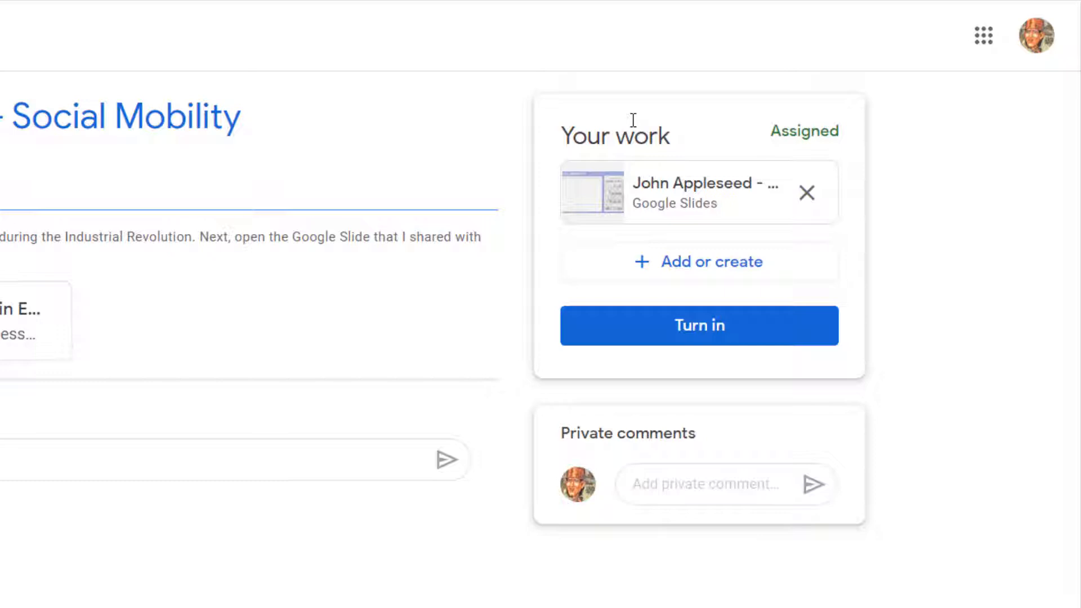
mouse_move(571, 118)
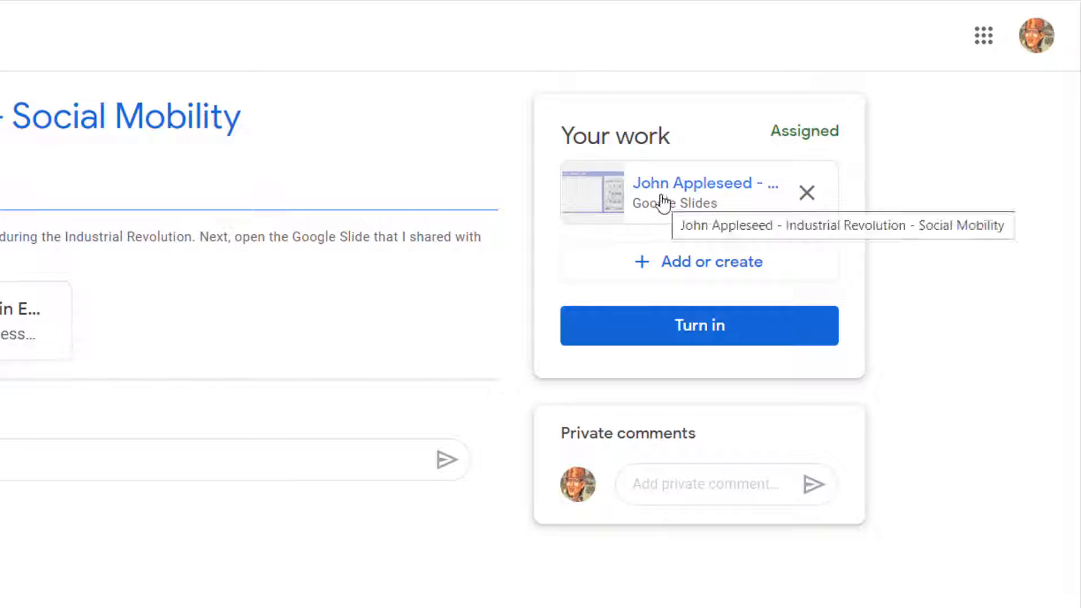
mouse_move(648, 193)
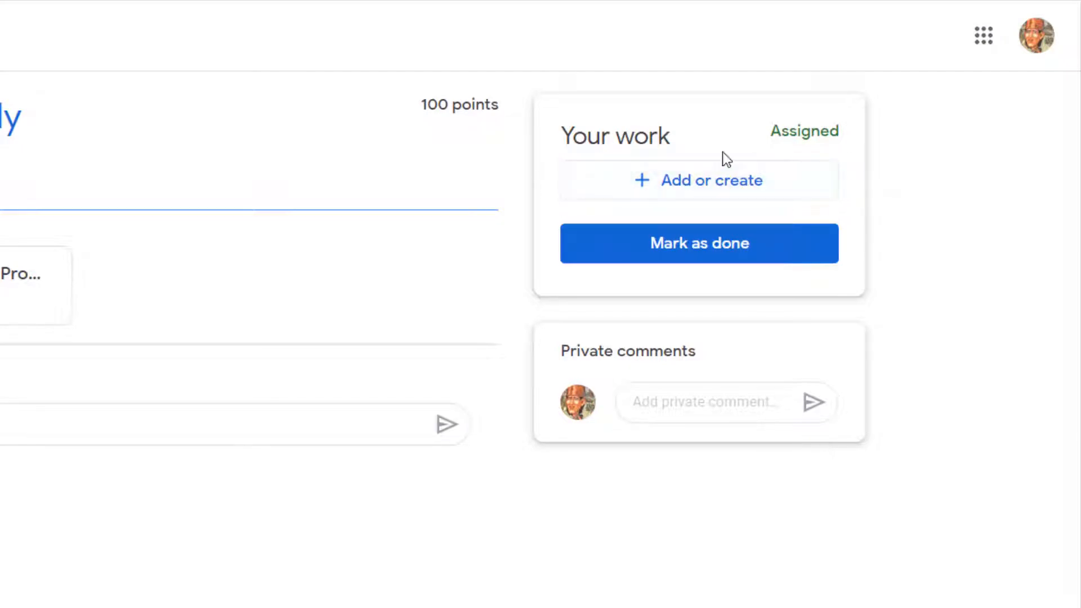
mouse_move(565, 169)
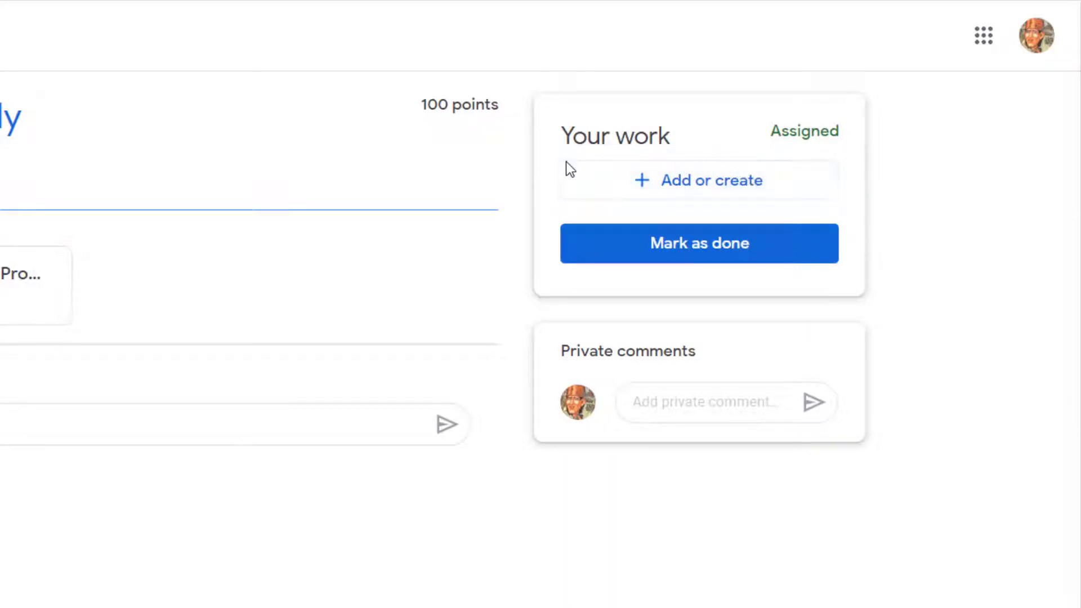
click(698, 180)
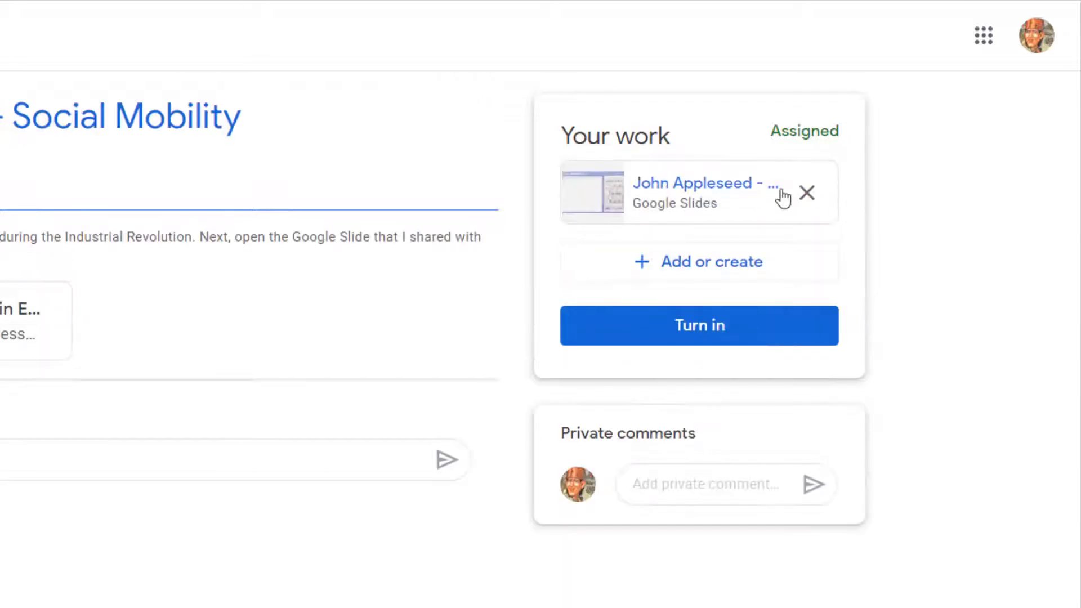
mouse_move(720, 208)
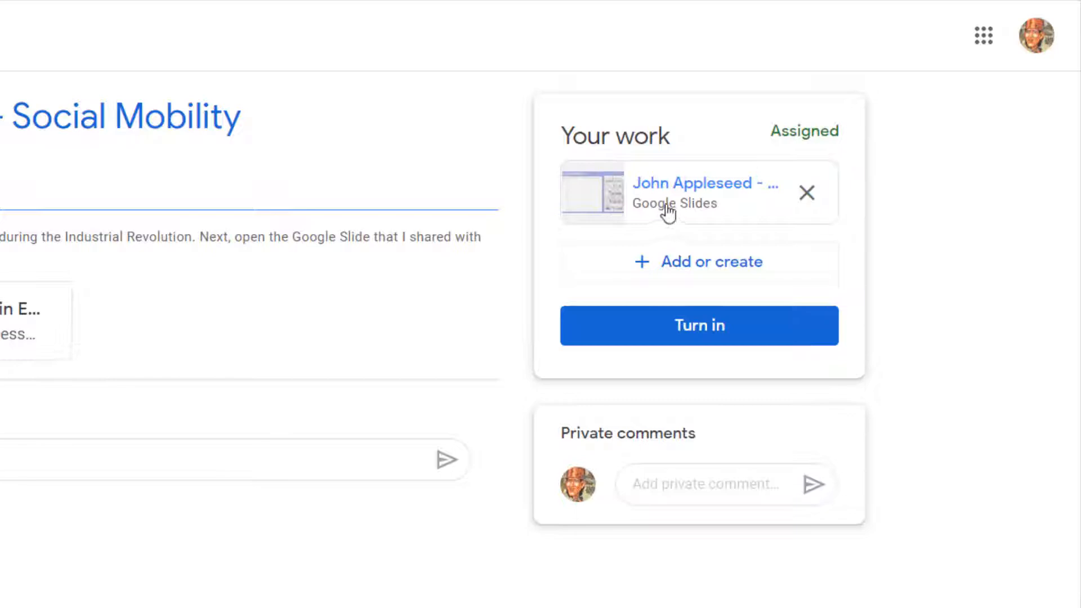
Open the student's attached Social Mobility Google Slides copy.
click(698, 191)
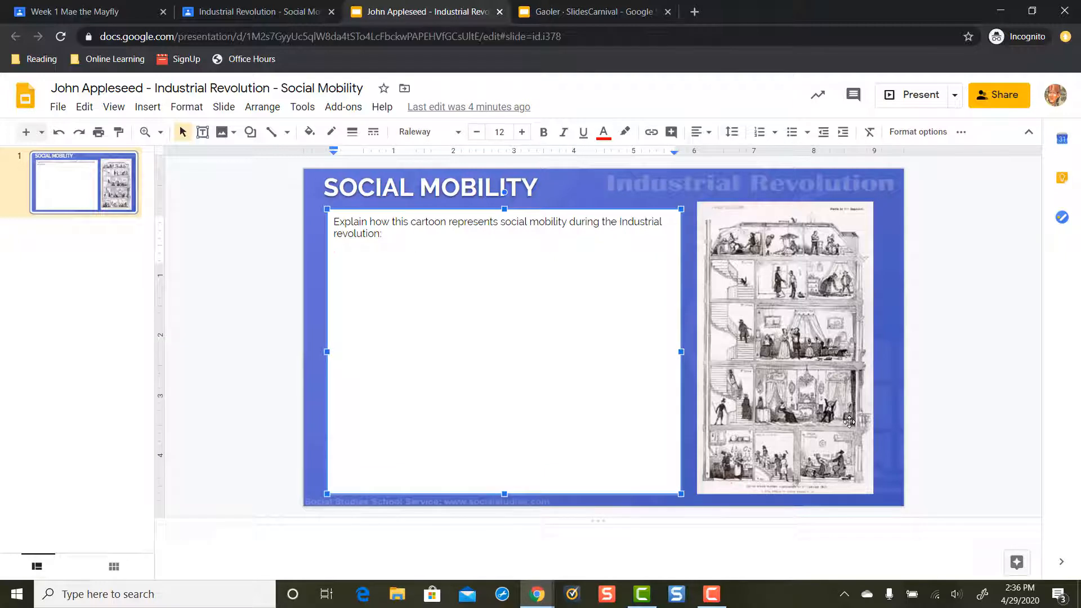
mouse_move(727, 299)
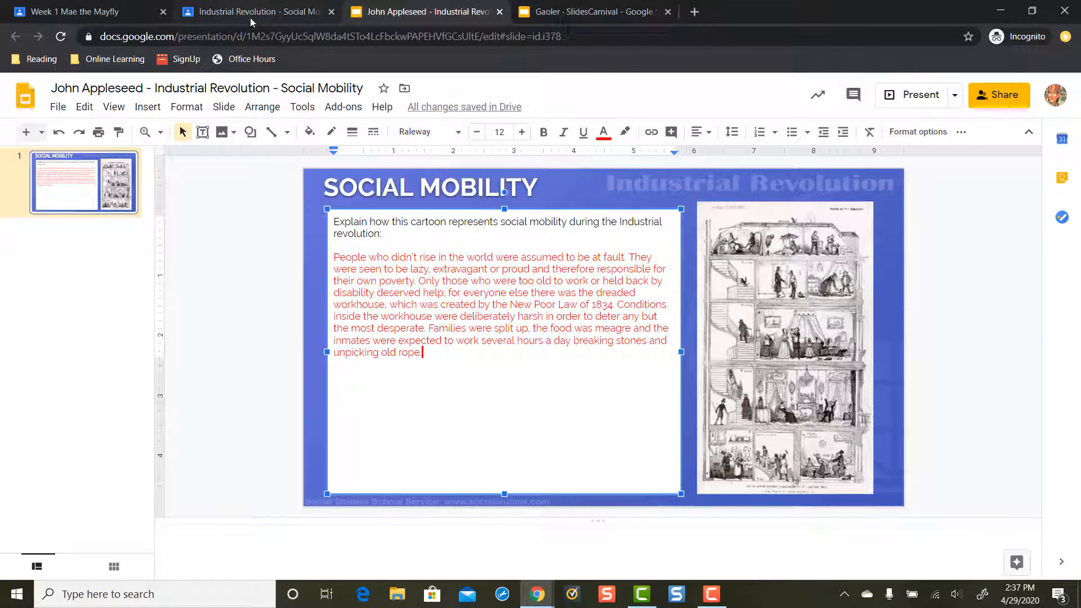
Back in Classroom, turn in the Social Mobility assignment and confirm submitting its slides.
click(255, 12)
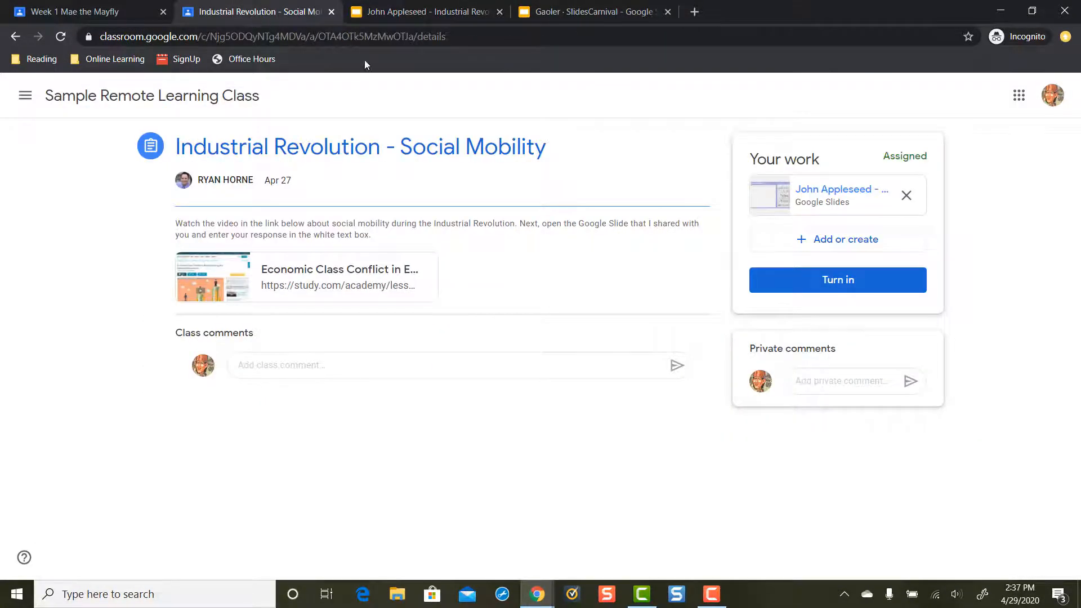
click(428, 12)
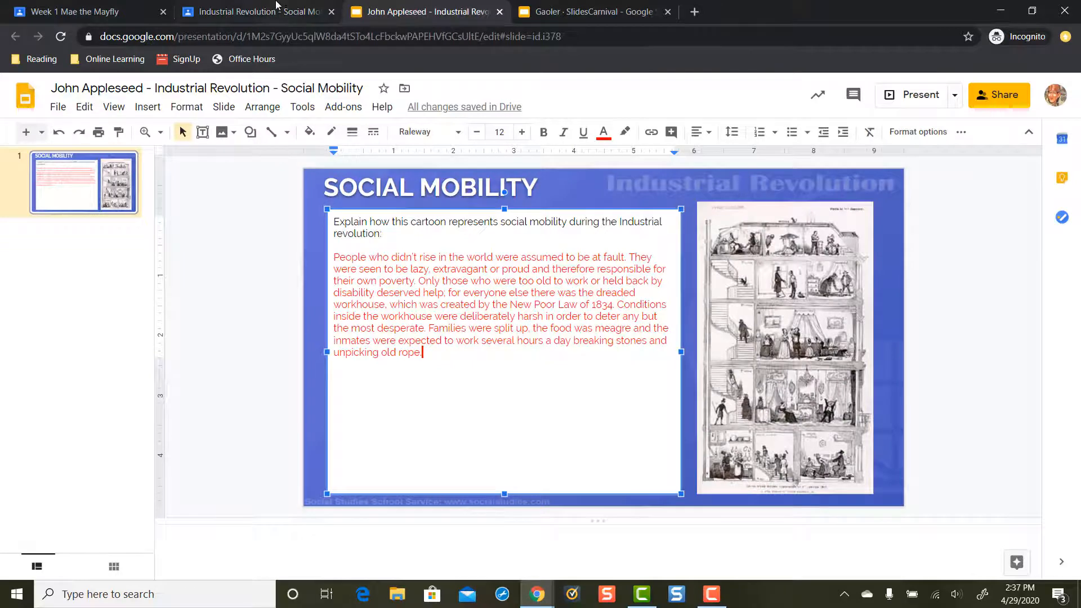
click(255, 12)
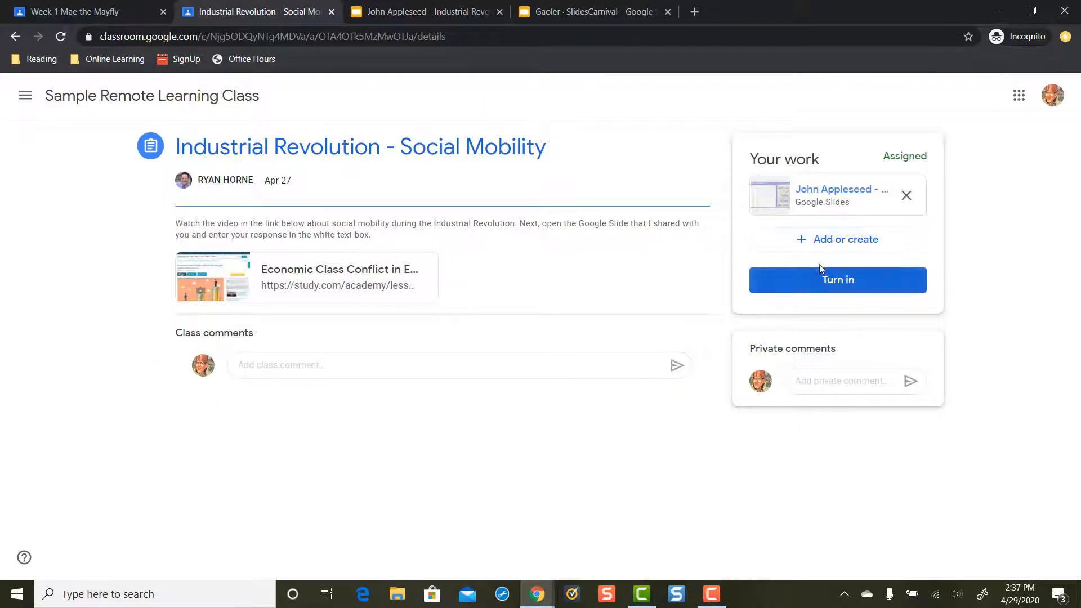
click(837, 279)
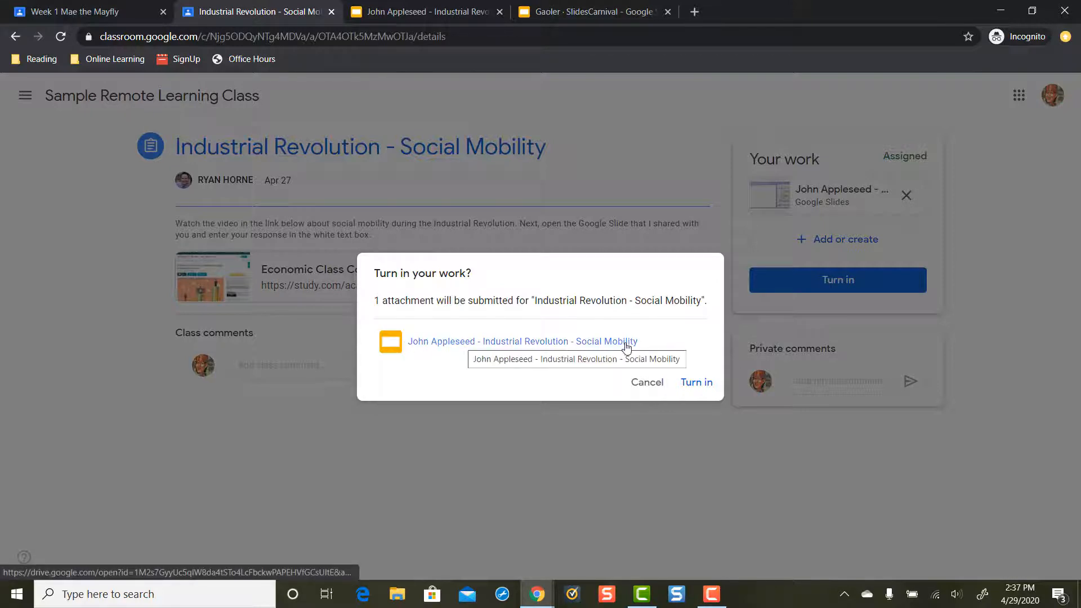
click(696, 382)
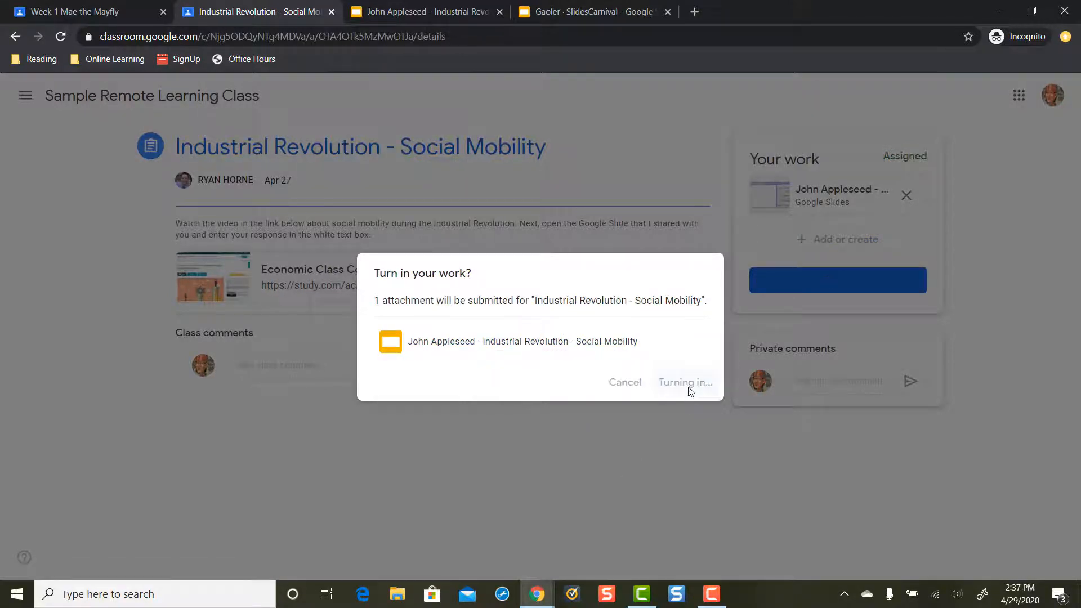
click(683, 382)
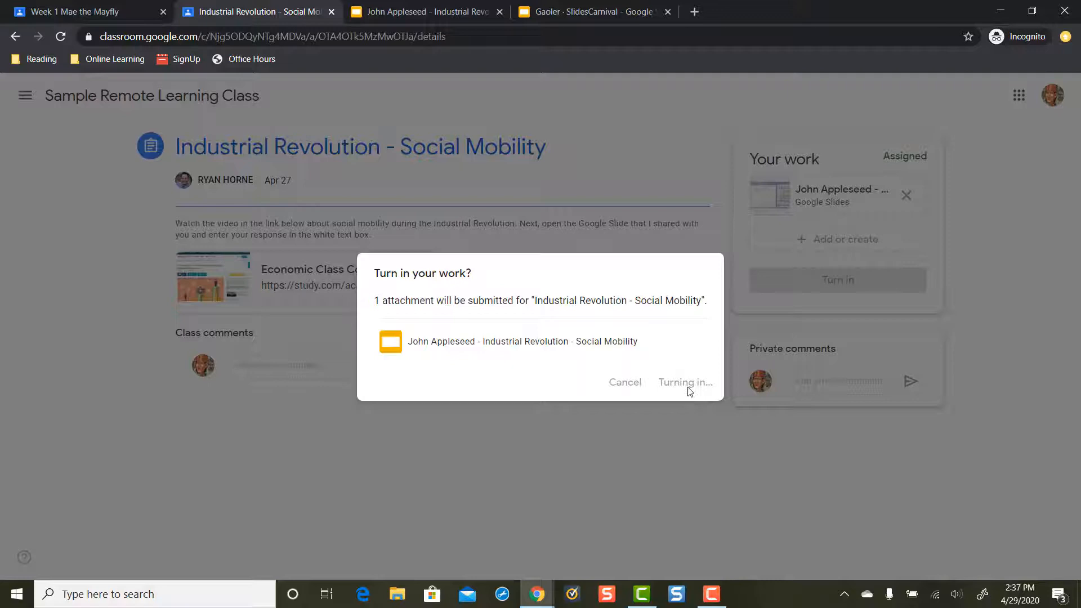
click(682, 381)
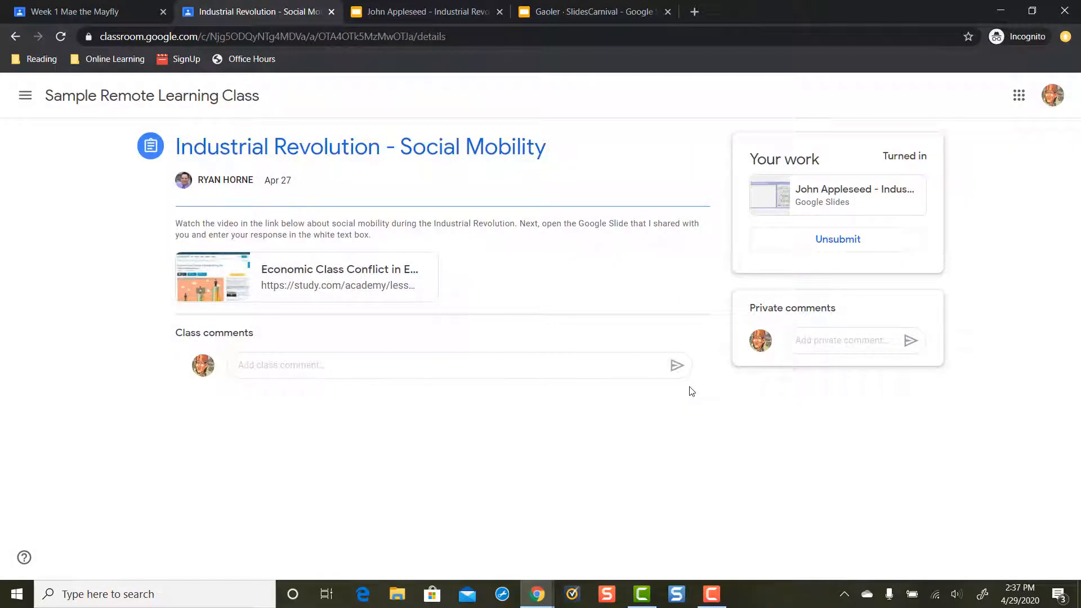
mouse_move(838, 240)
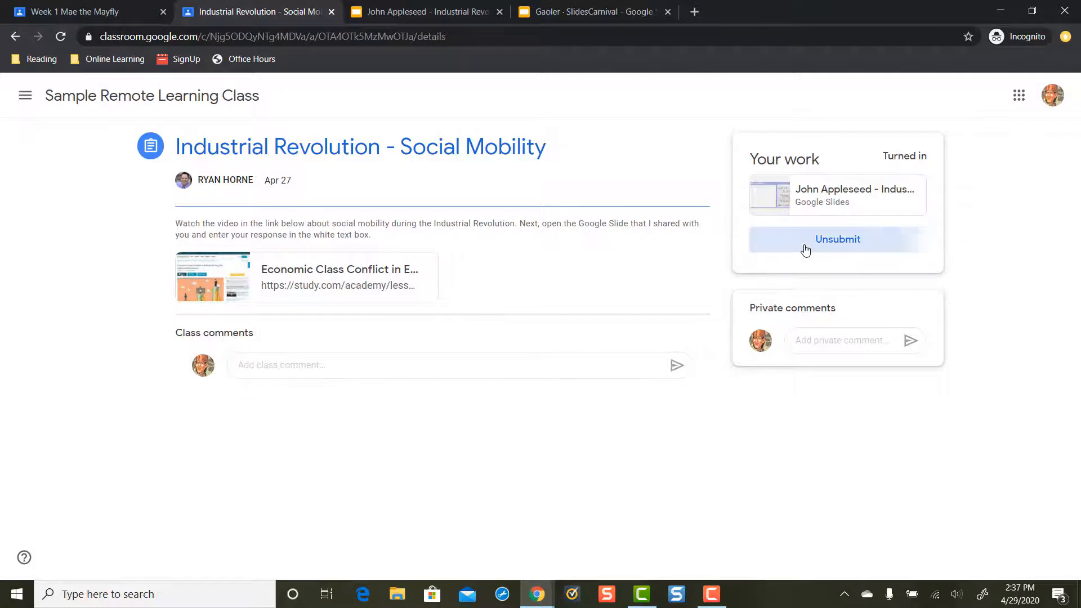
Unsubmit the Social Mobility work, then resubmit it with its slides attachment.
click(837, 239)
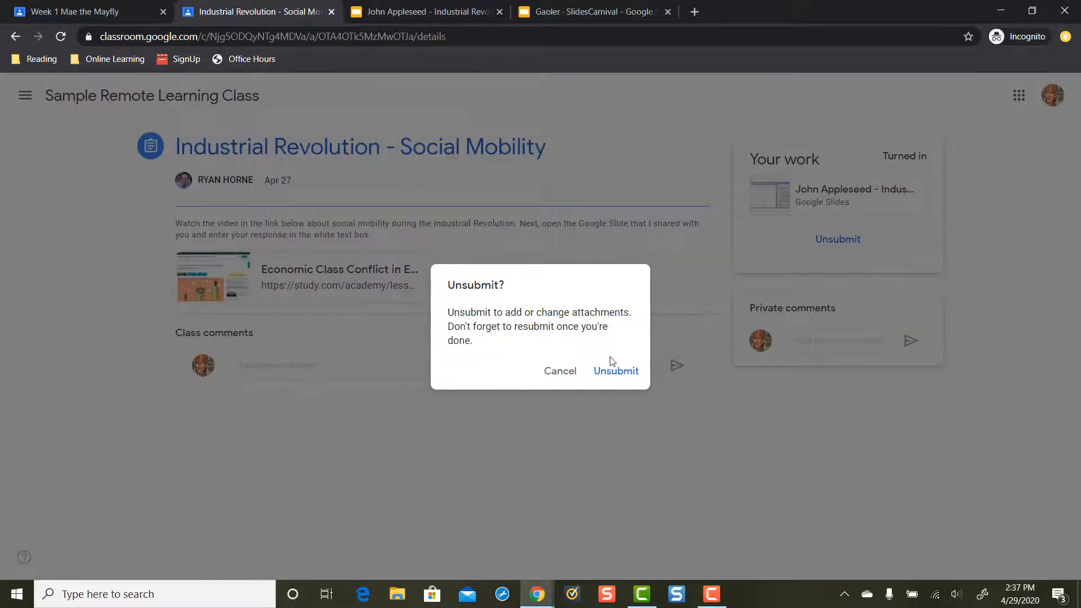
mouse_move(576, 404)
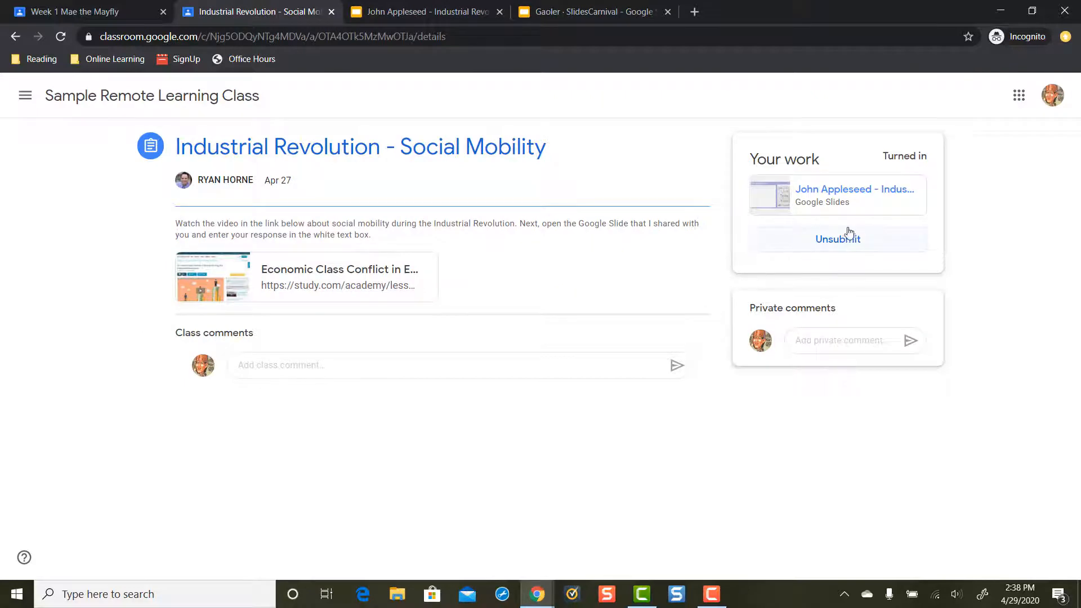
click(837, 239)
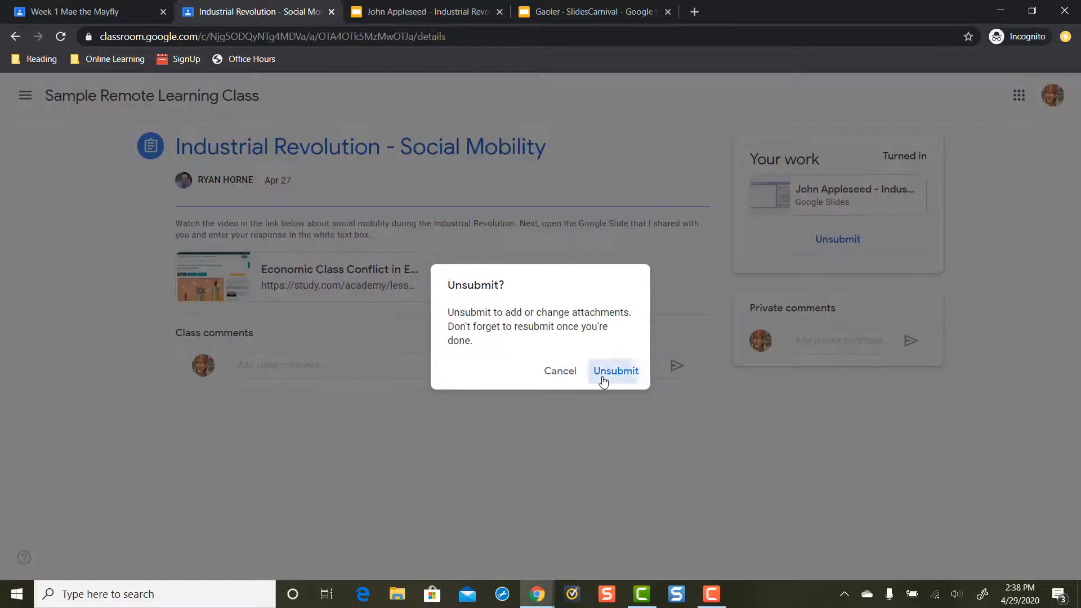
click(615, 371)
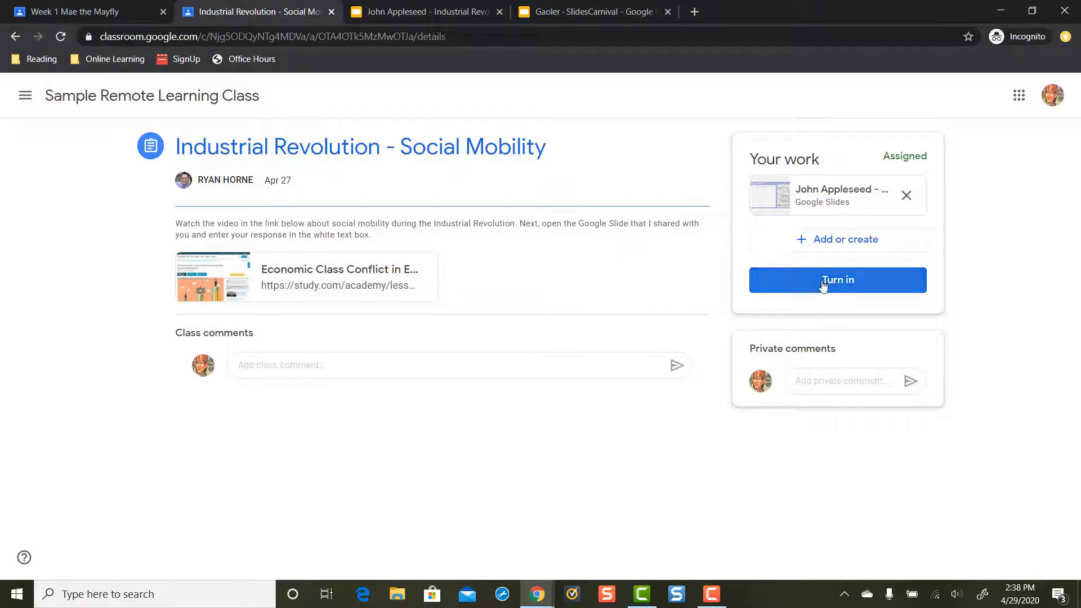
click(836, 280)
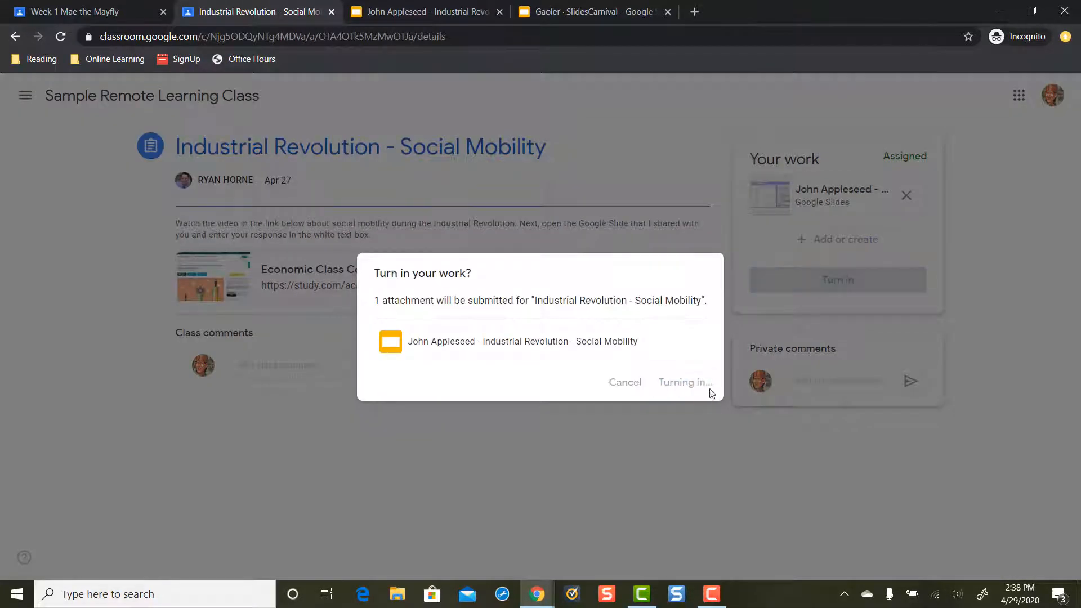
click(683, 382)
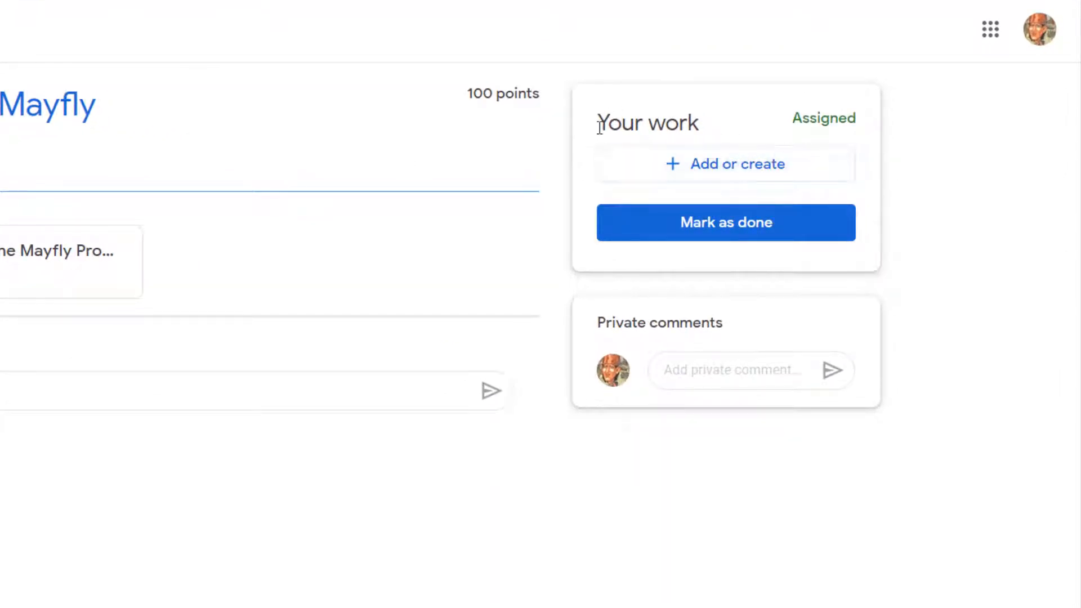
mouse_move(527, 200)
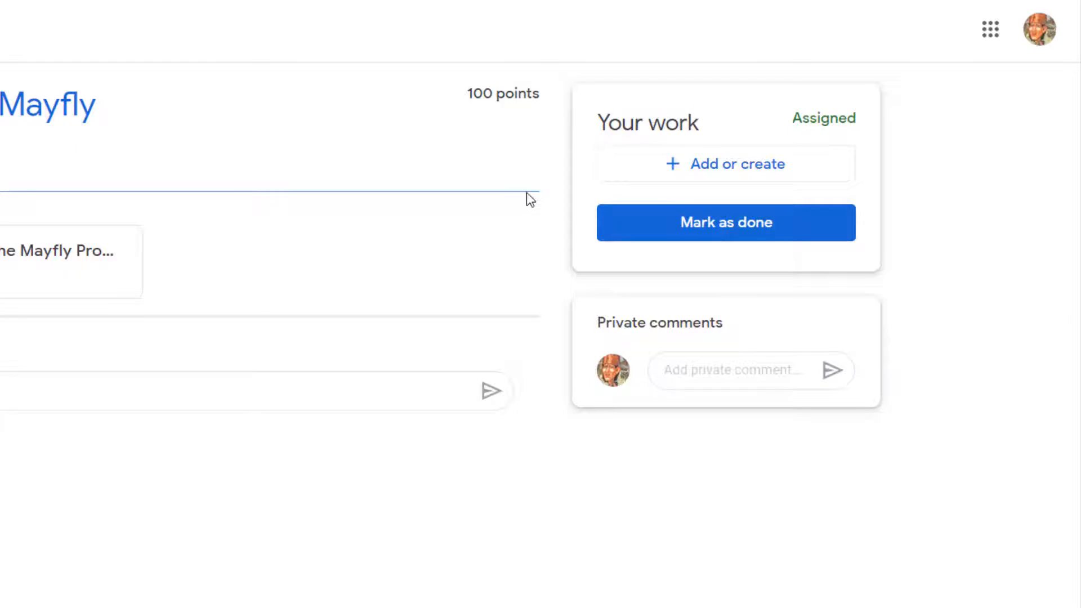
mouse_move(626, 157)
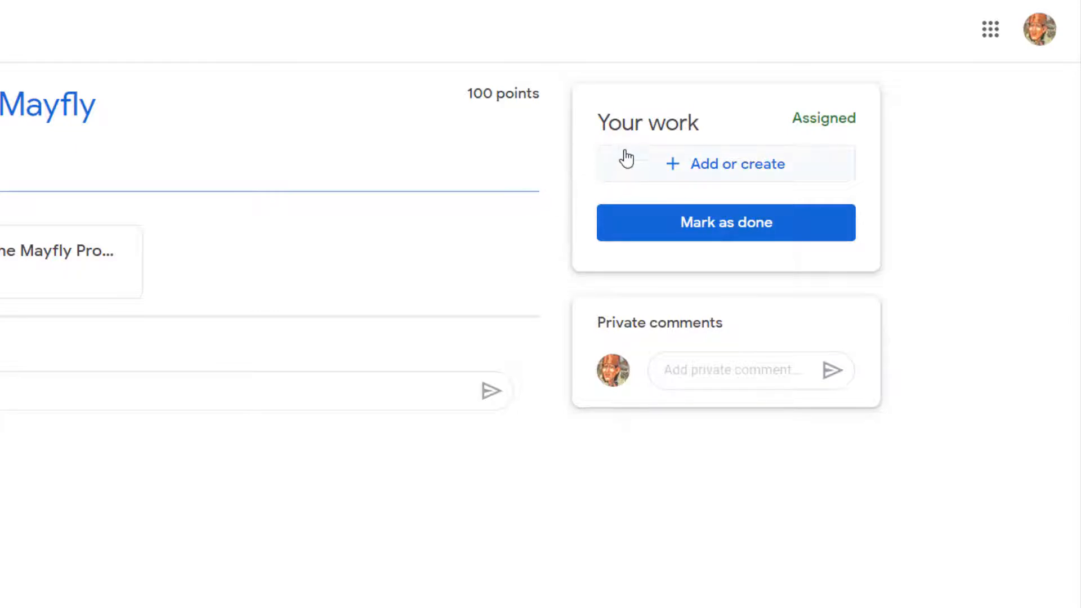
Create a new Google Doc 'John Appleseed - Week 1 Mae the Mayfly' and open it.
click(725, 163)
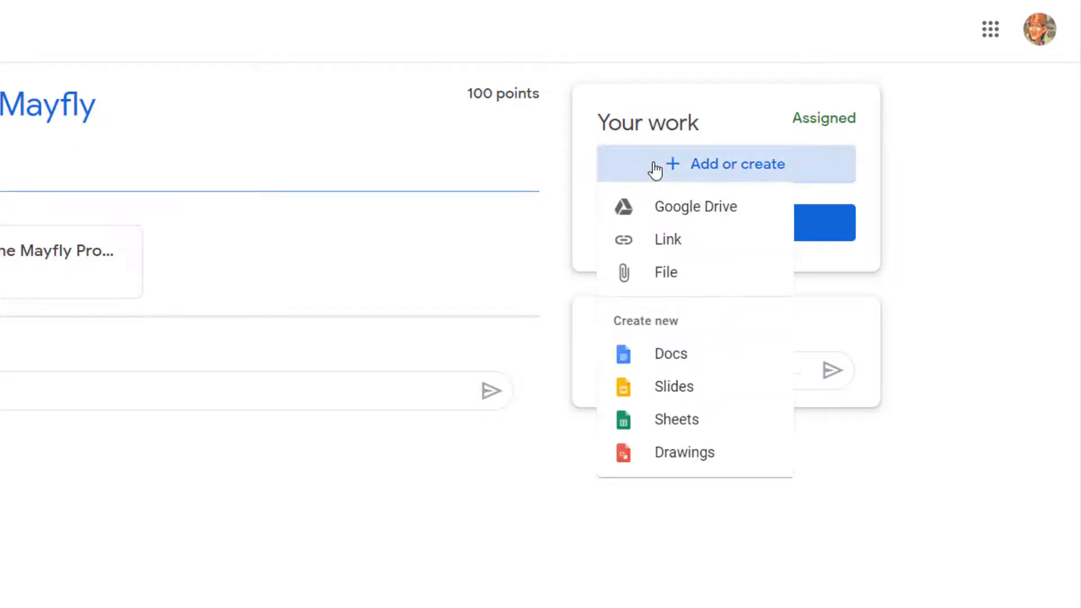
mouse_move(670, 353)
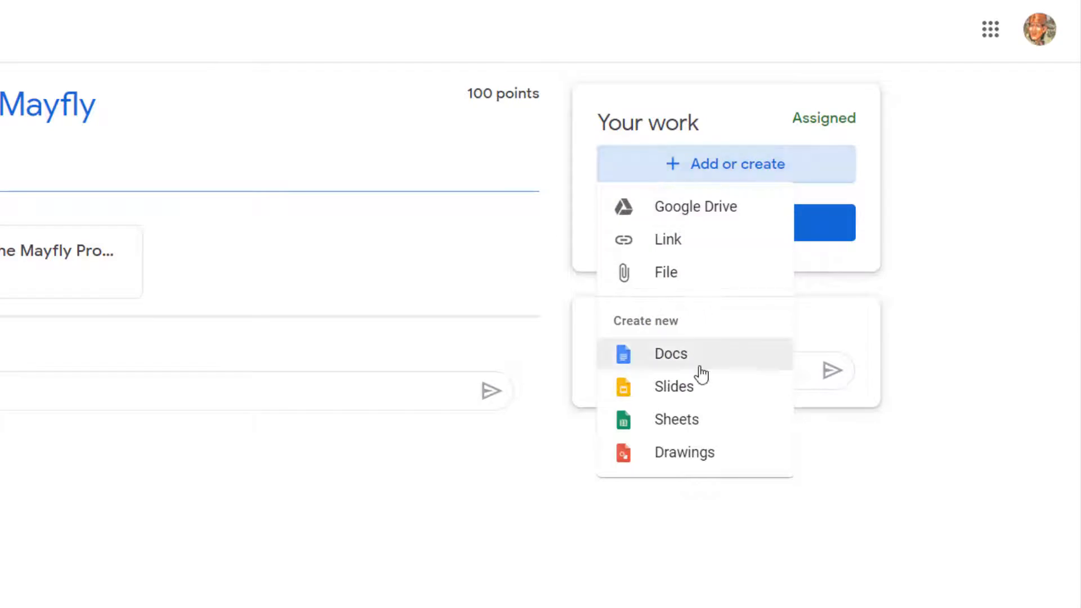
mouse_move(677, 336)
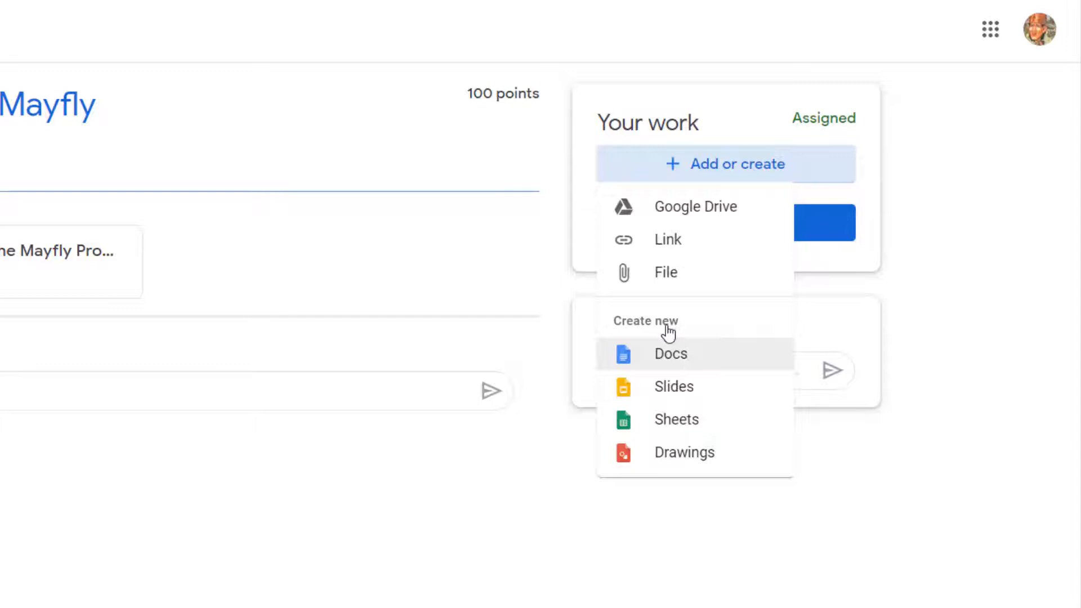
mouse_move(680, 207)
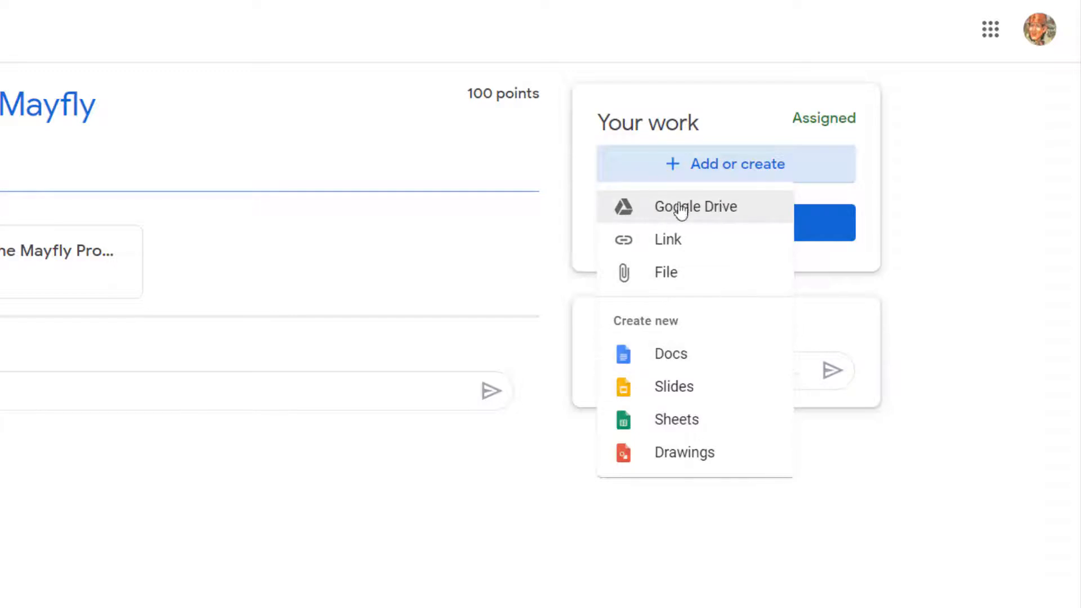
mouse_move(670, 353)
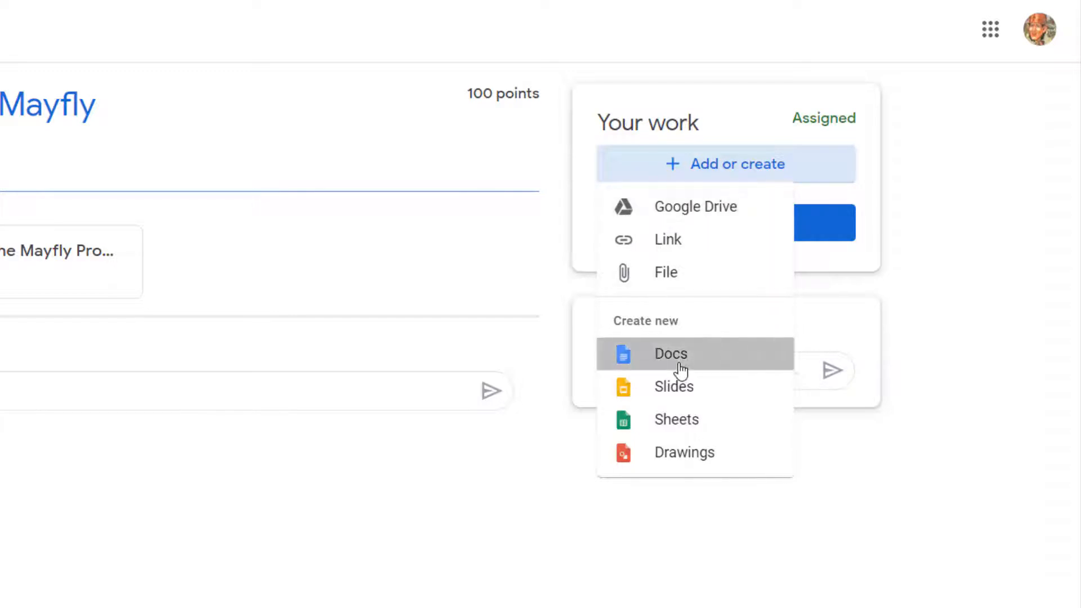
click(670, 354)
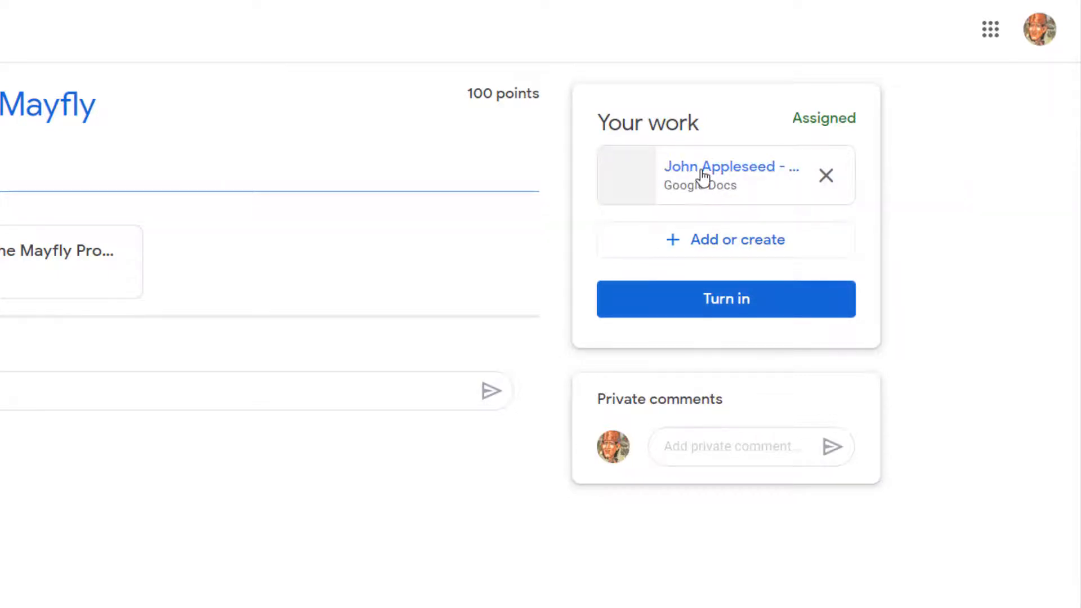
click(718, 174)
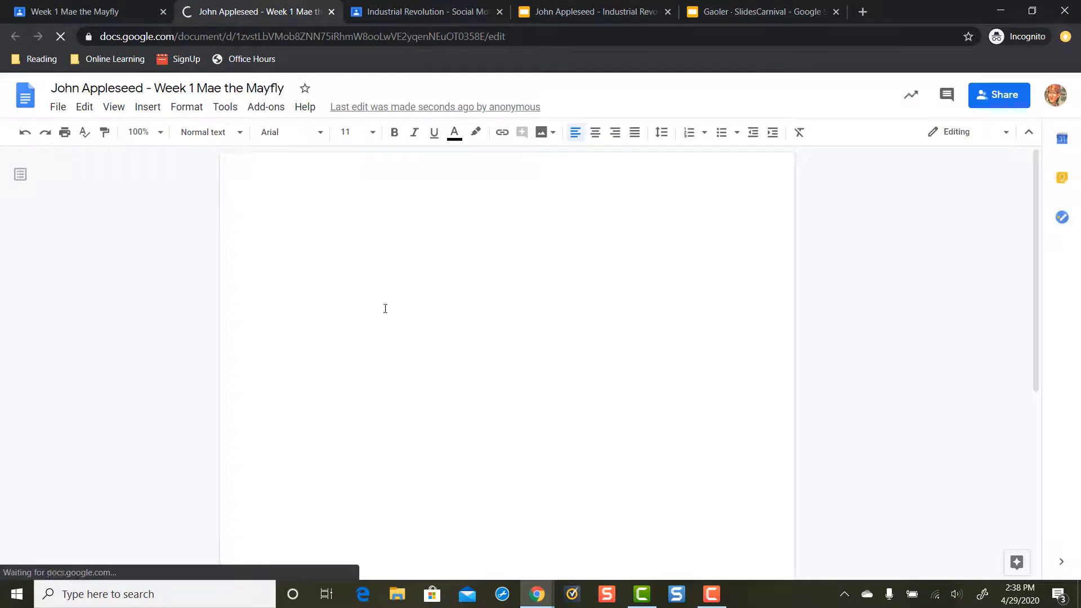
Paste the paragraph on workhouses and the 1834 Poor Law into the Mayfly document.
right_click(385, 265)
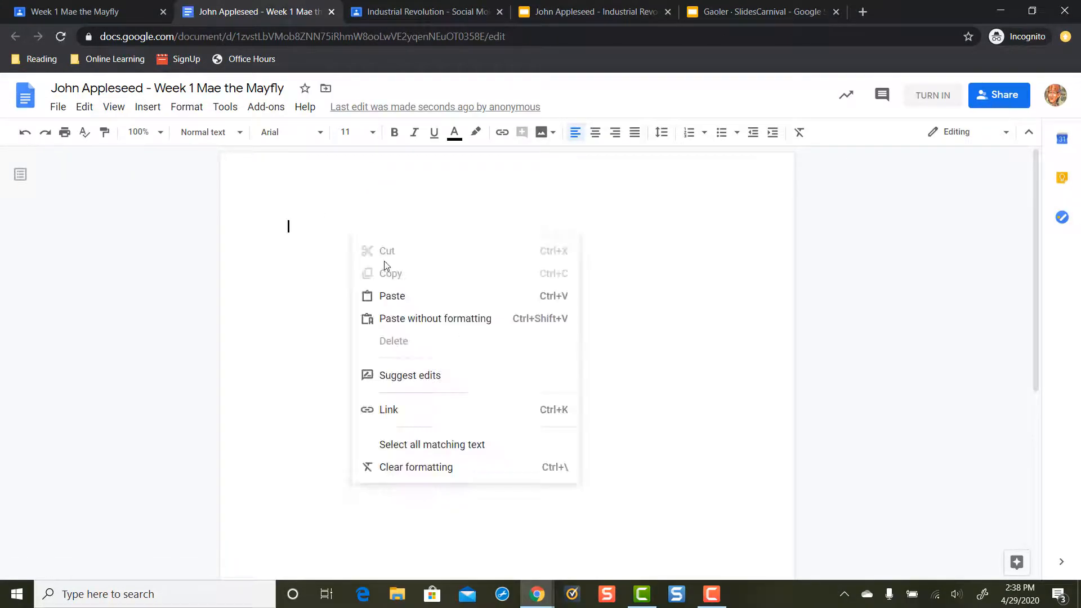
click(391, 273)
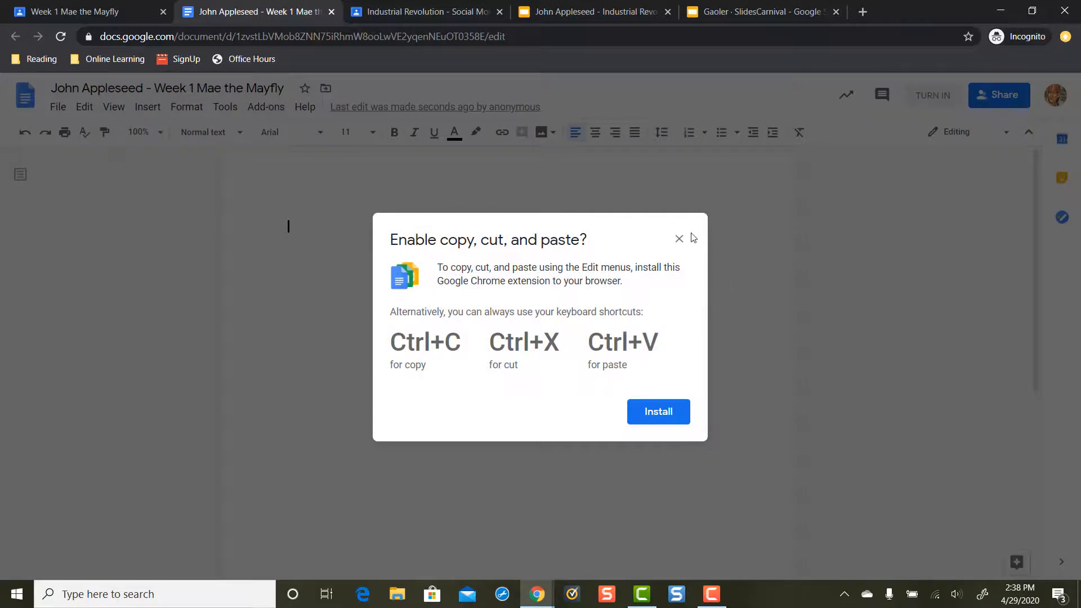
click(678, 239)
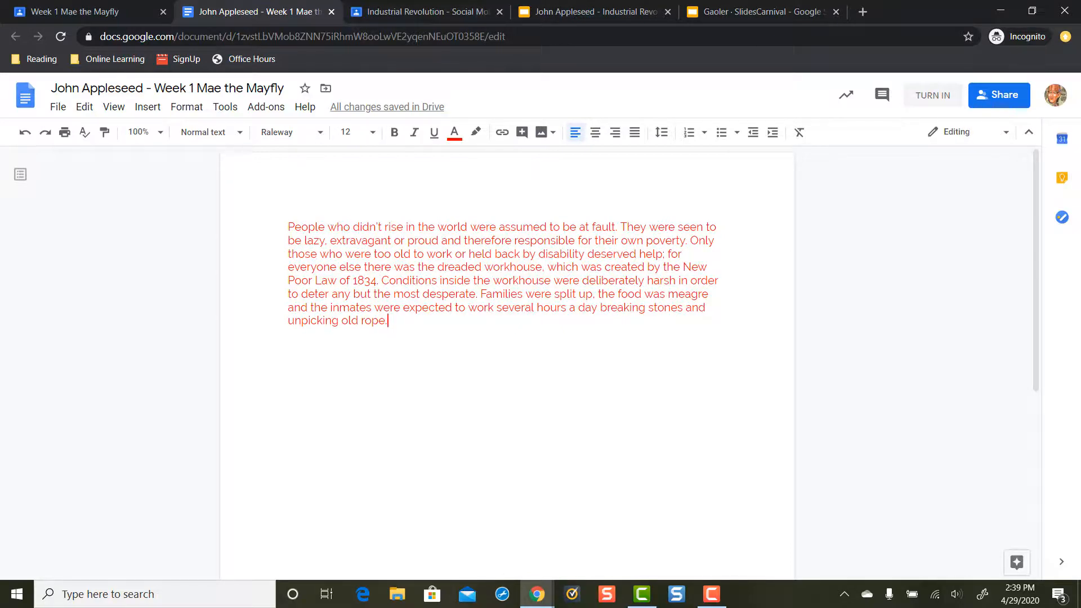
click(80, 12)
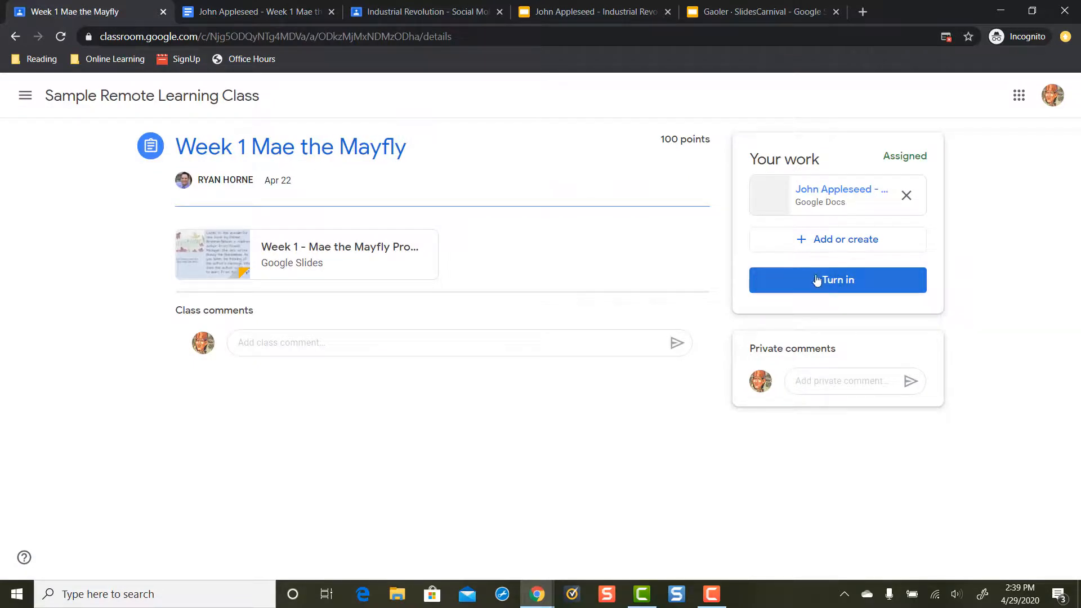
Turn in the Week 1 Mae the Mayfly assignment and confirm submitting its Google Doc.
click(837, 279)
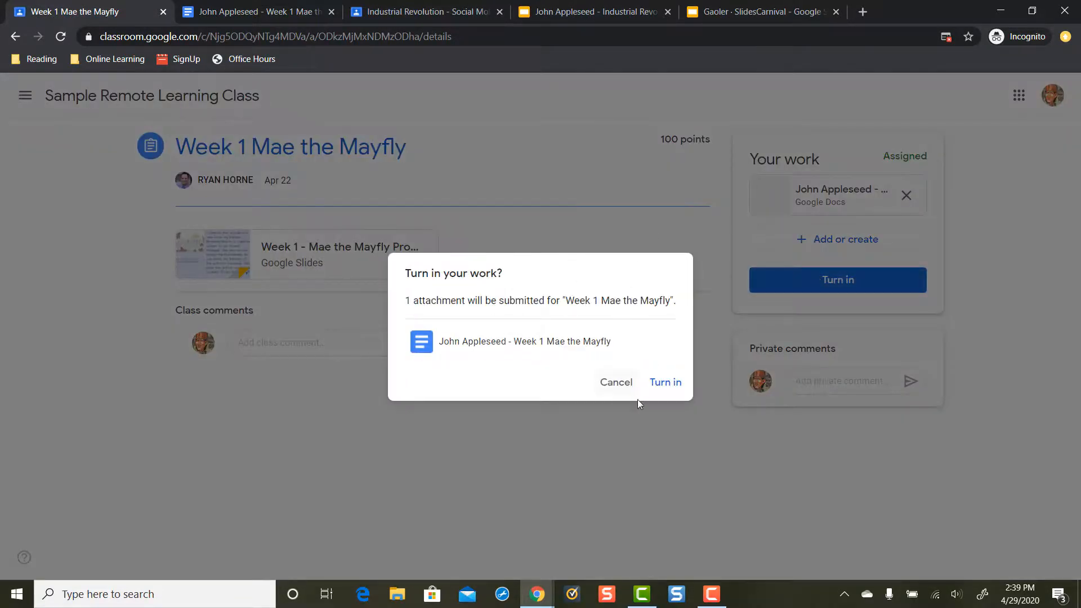
click(664, 382)
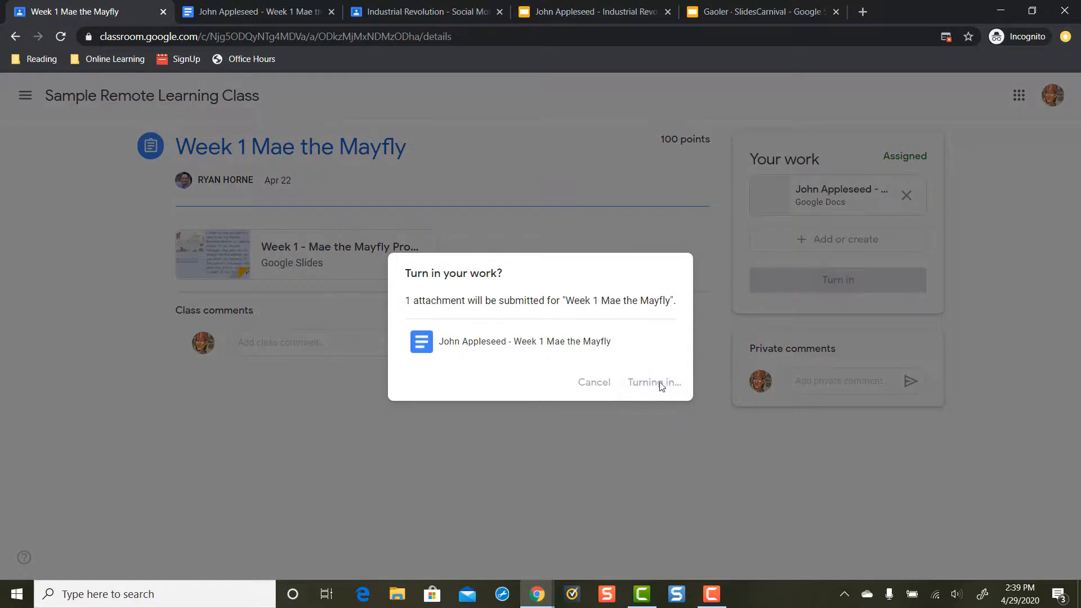
click(652, 383)
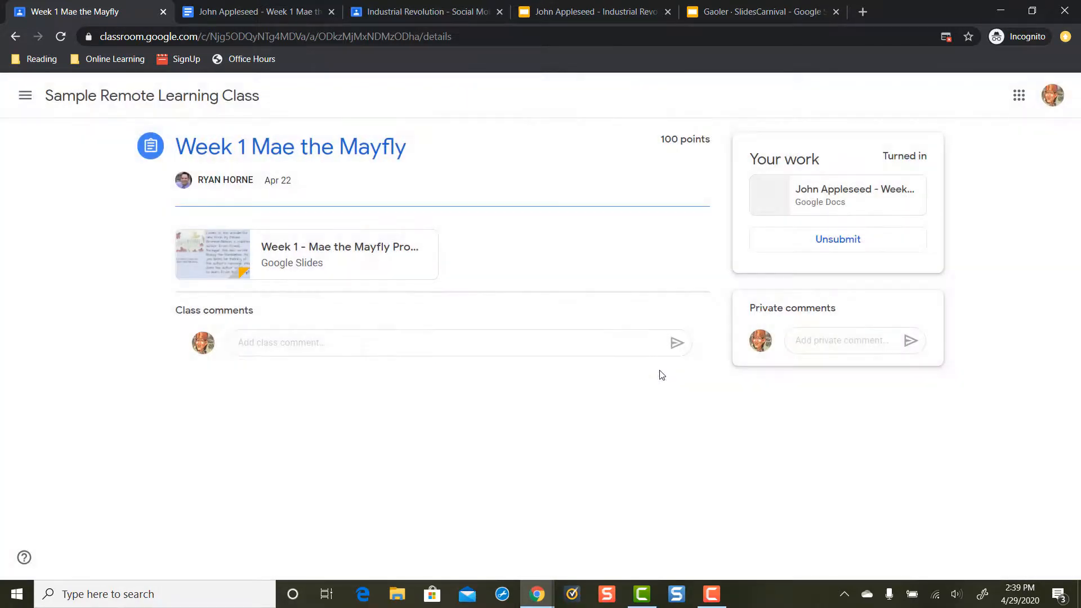
mouse_move(527, 200)
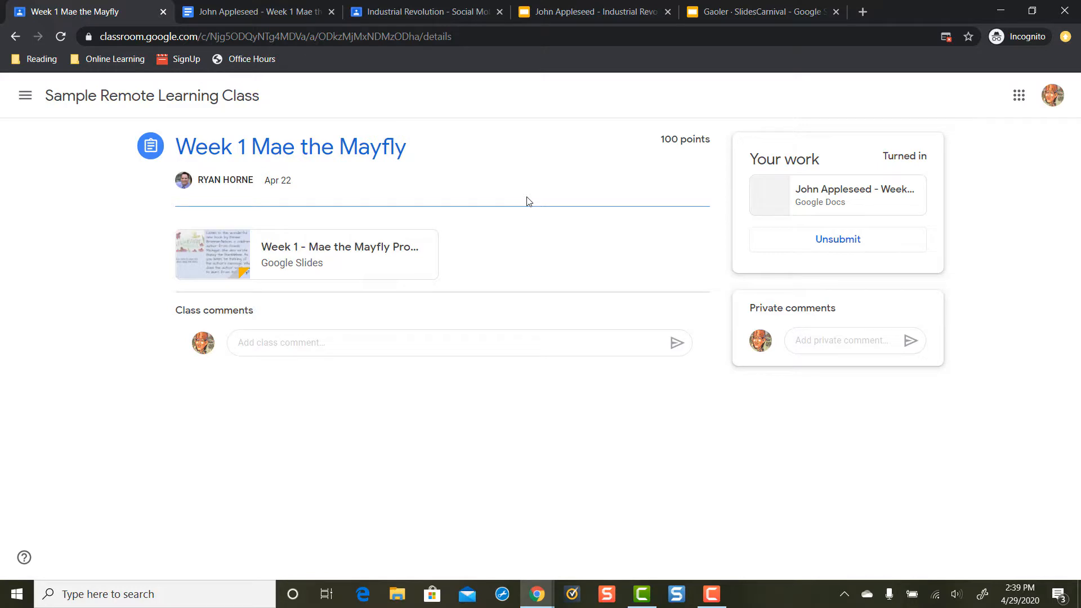
mouse_move(591, 216)
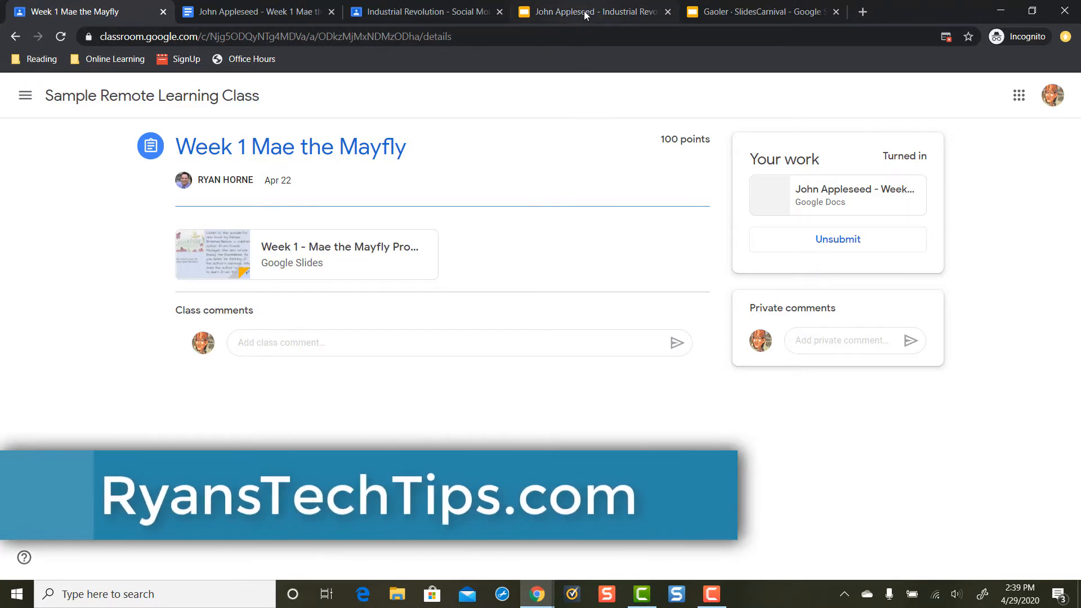
Switch to the 'Turn In Assignments – Google Classroom' title slide presentation.
click(758, 12)
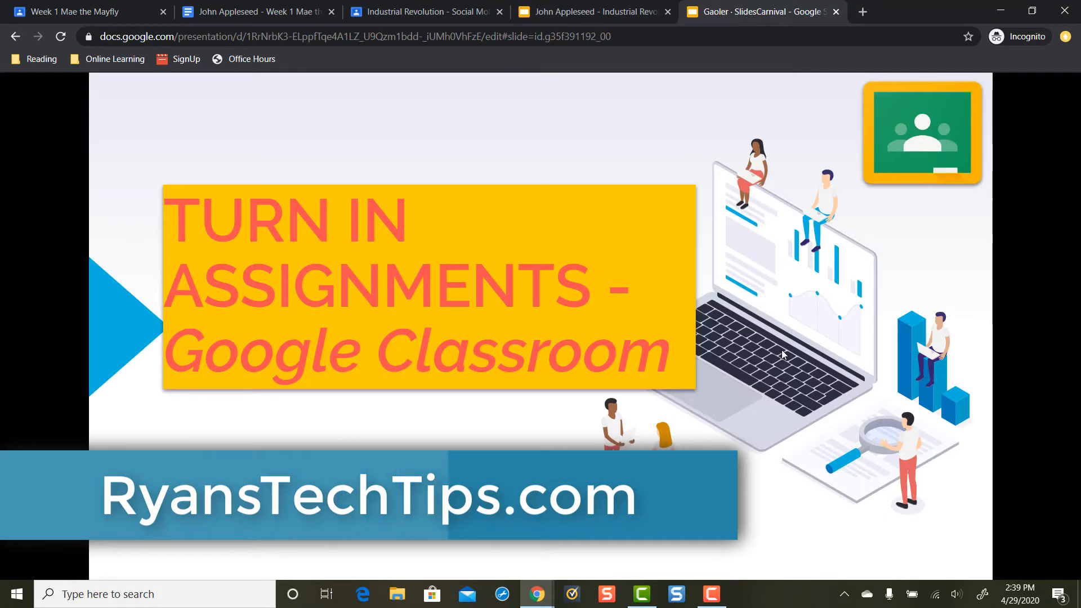